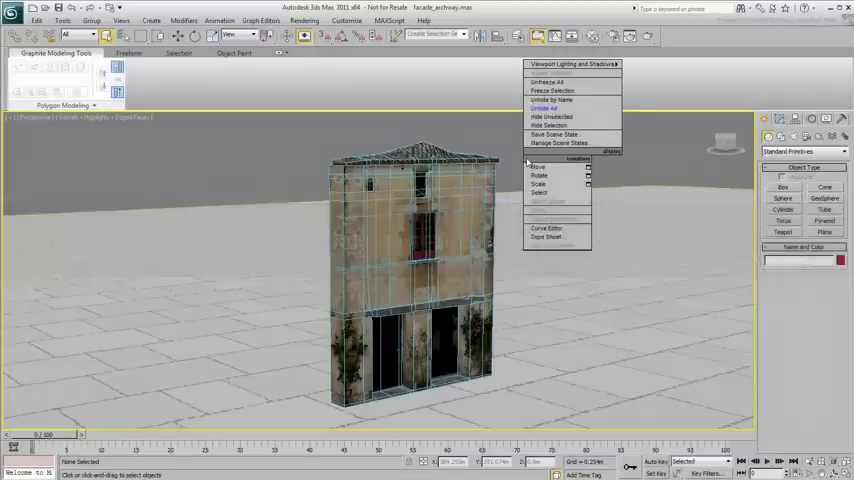
Isolate the selected tall textured building so it is the only visible object
click(548, 82)
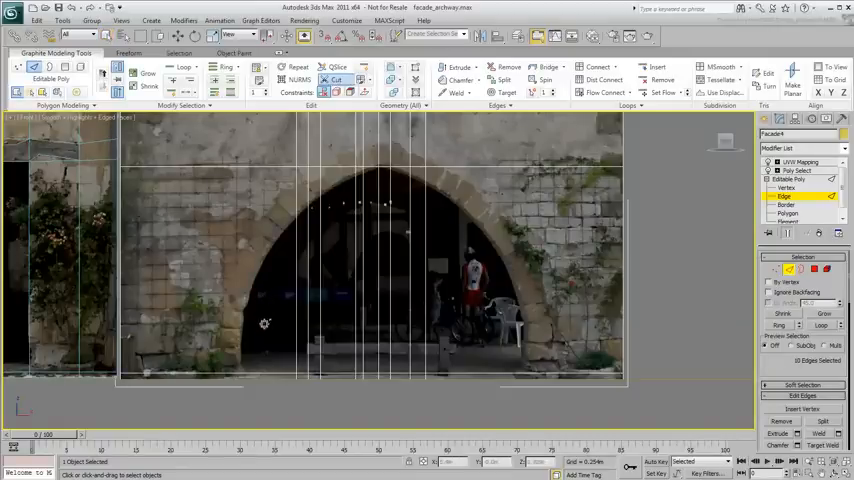
mouse_move(268, 352)
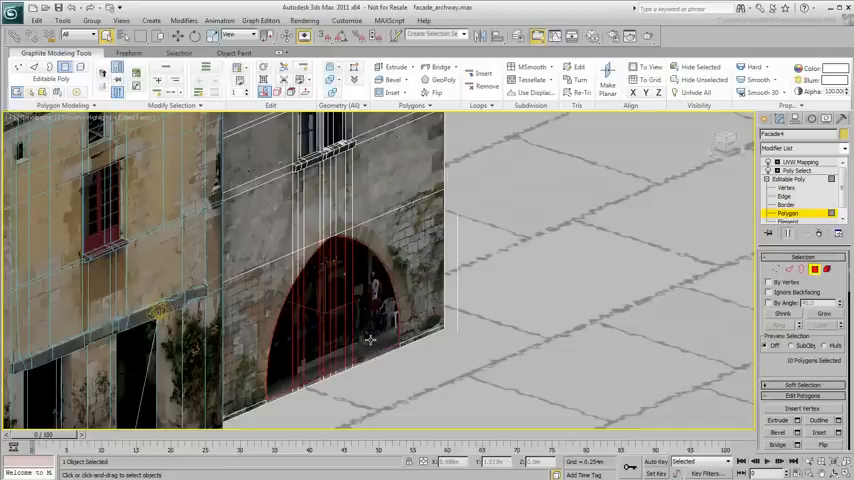
Add a UVW Map modifier to the facade with Planar mapping
click(396, 68)
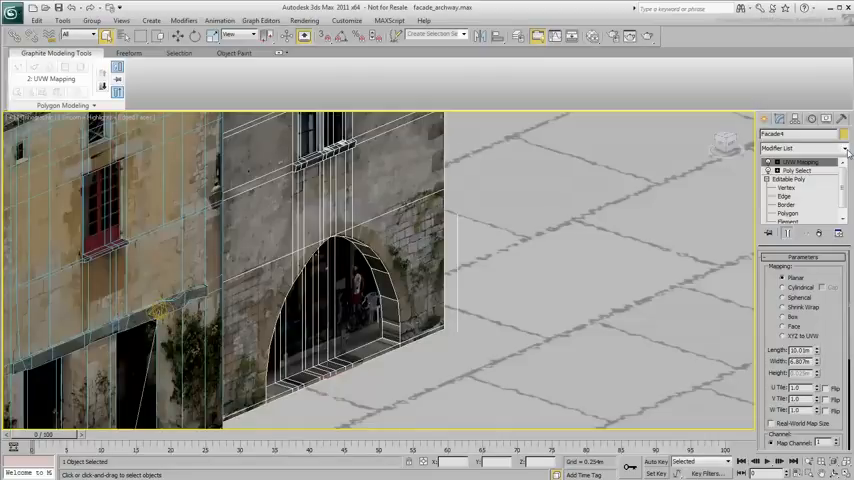
Add an Unwrap UVW modifier and select the step faces at the archway's base
click(800, 148)
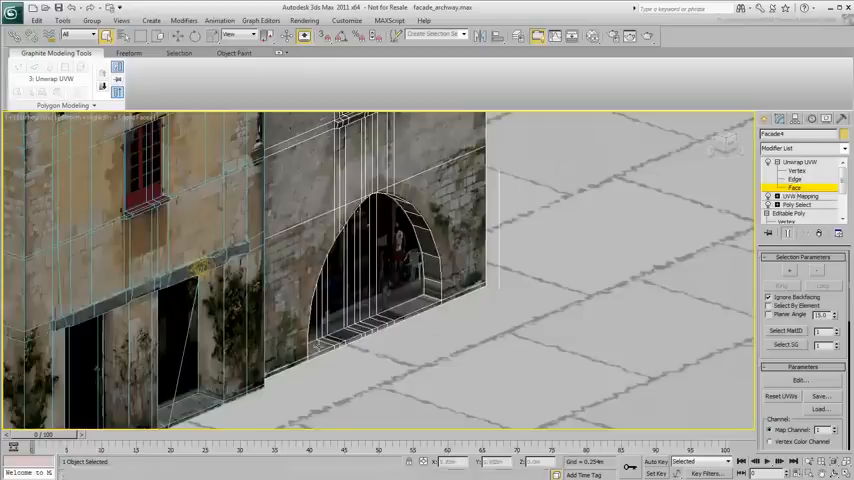
click(344, 336)
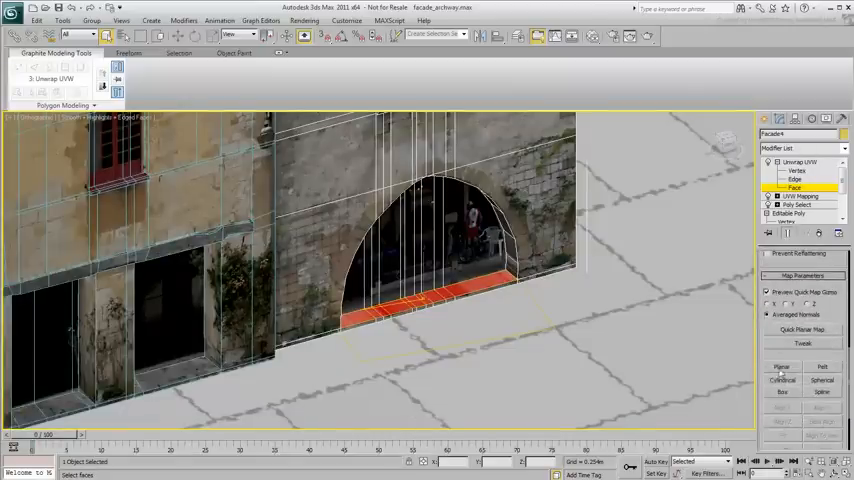
Show the step faces in the Edit UVWs window with the facade map displayed behind them
click(780, 366)
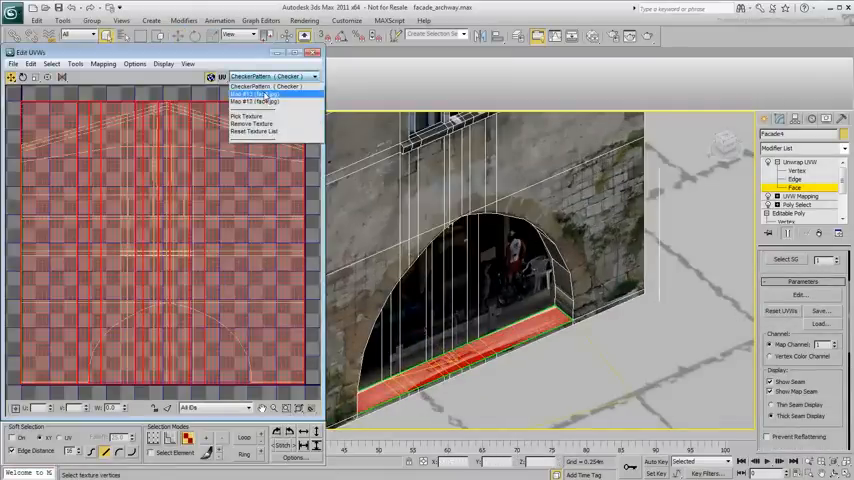
click(252, 100)
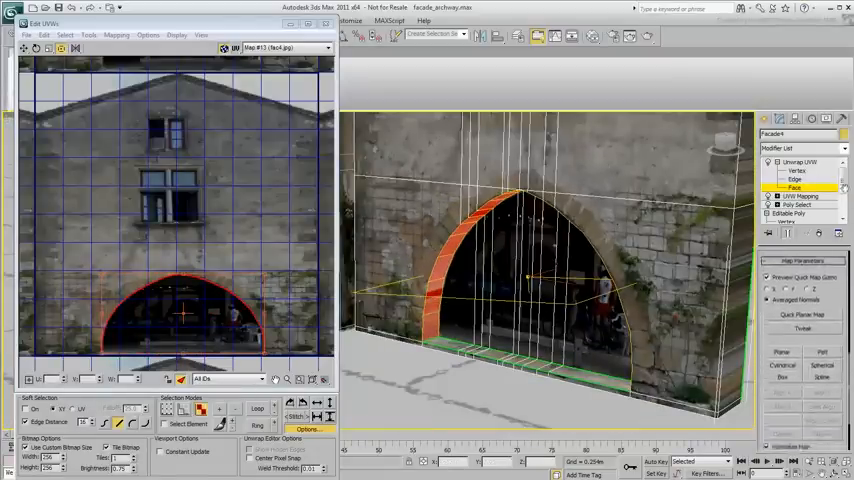
Move and scale the arch faces' UVs onto the arch region of the facade photo
click(782, 346)
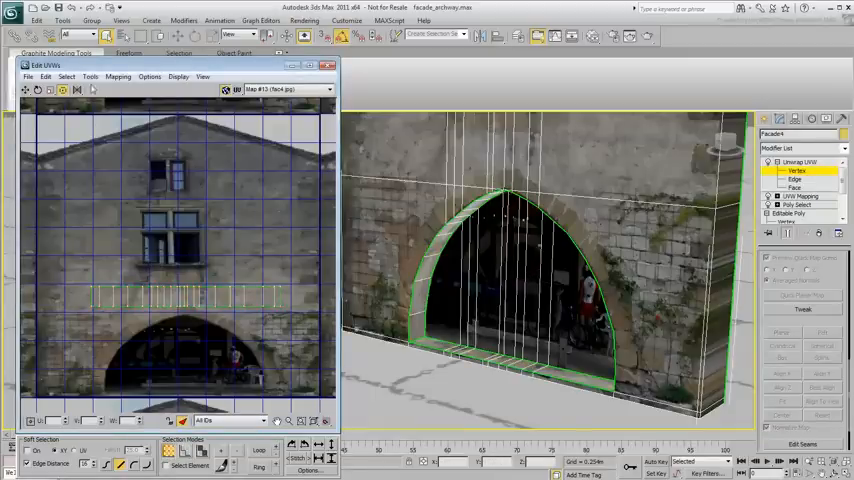
Start Sketch Vertices from the Tools menu with Align To set to Free Form
click(90, 76)
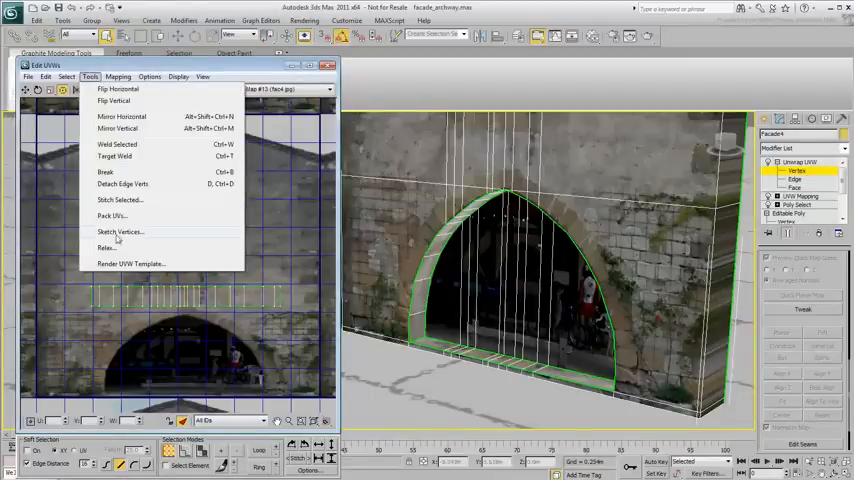
click(120, 232)
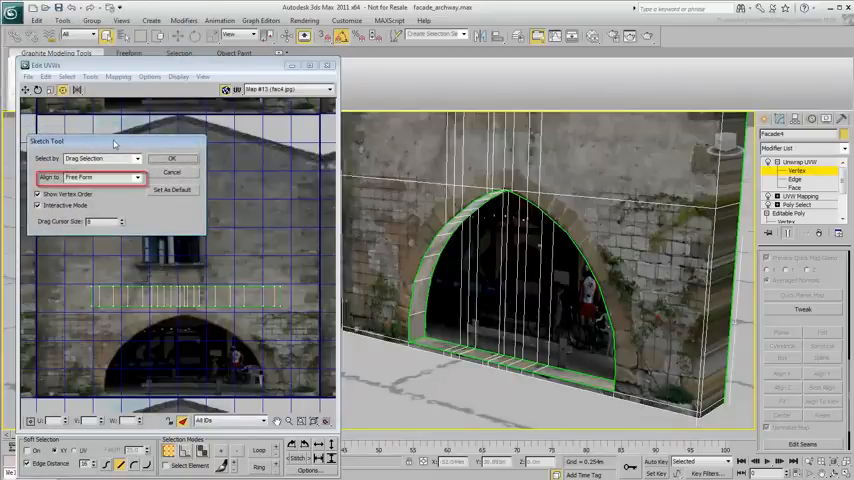
click(40, 204)
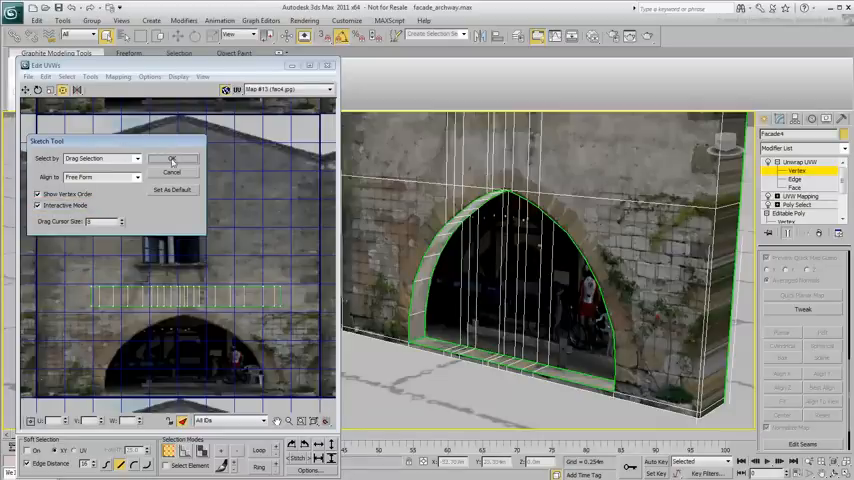
click(172, 160)
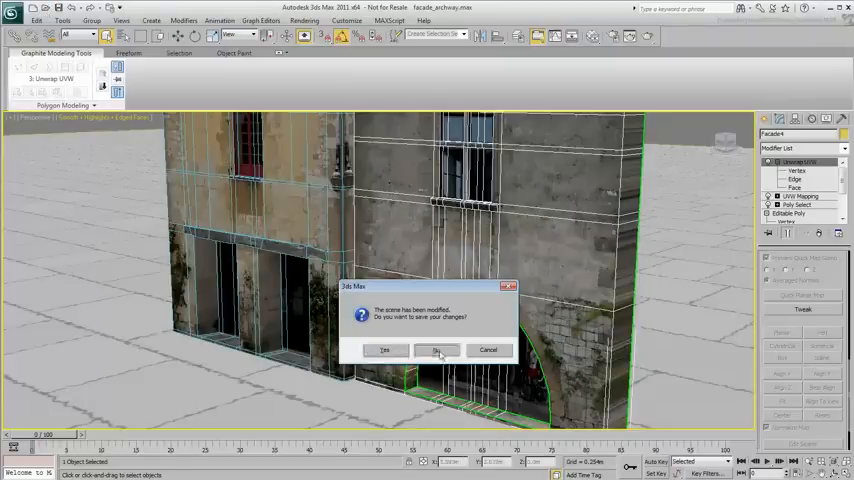
Discard current changes and load facade_modeling_completed.max
click(436, 350)
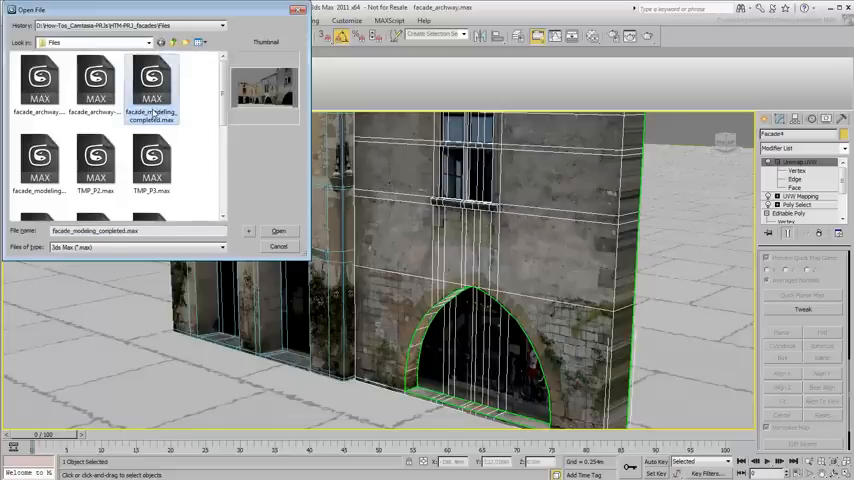
click(278, 232)
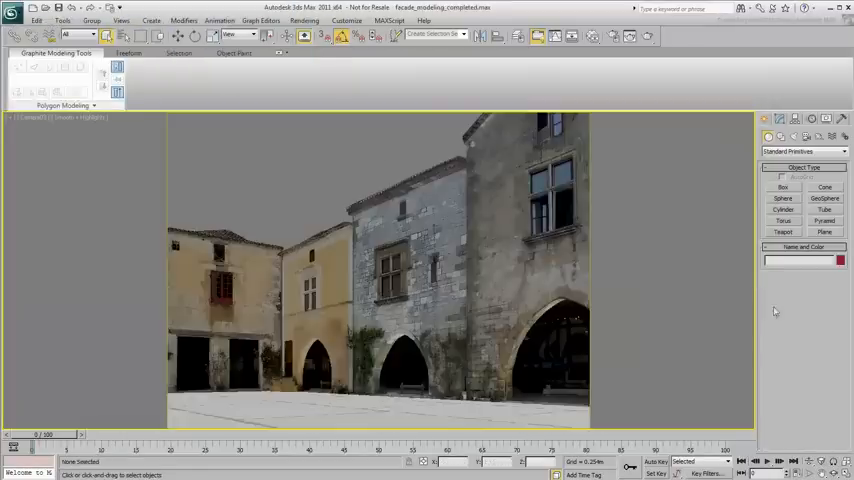